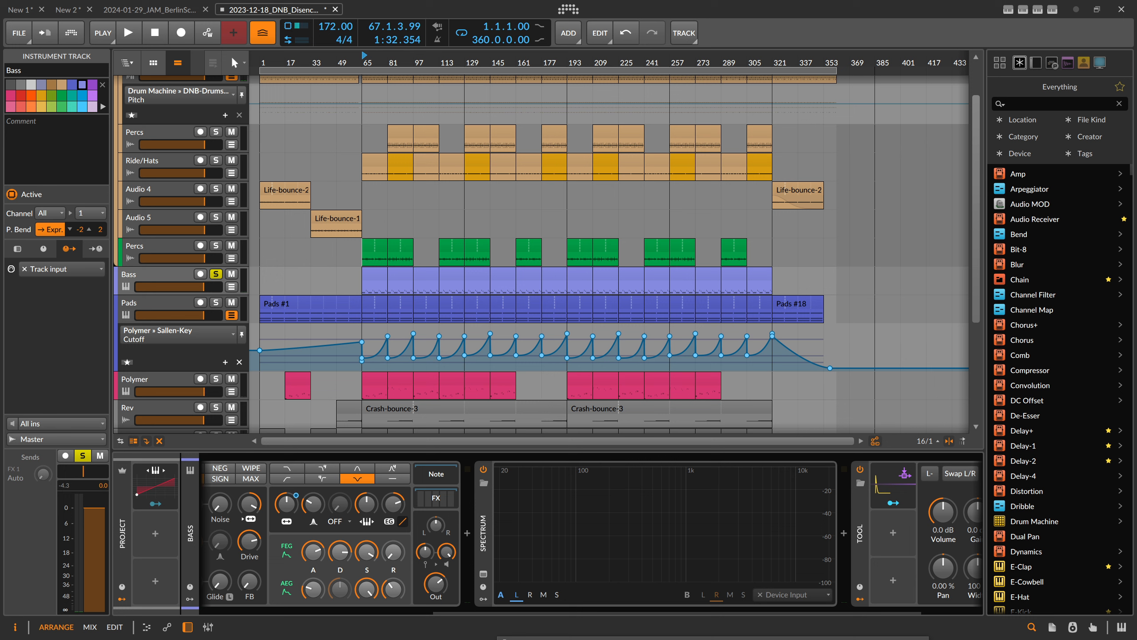
mouse_move(506, 398)
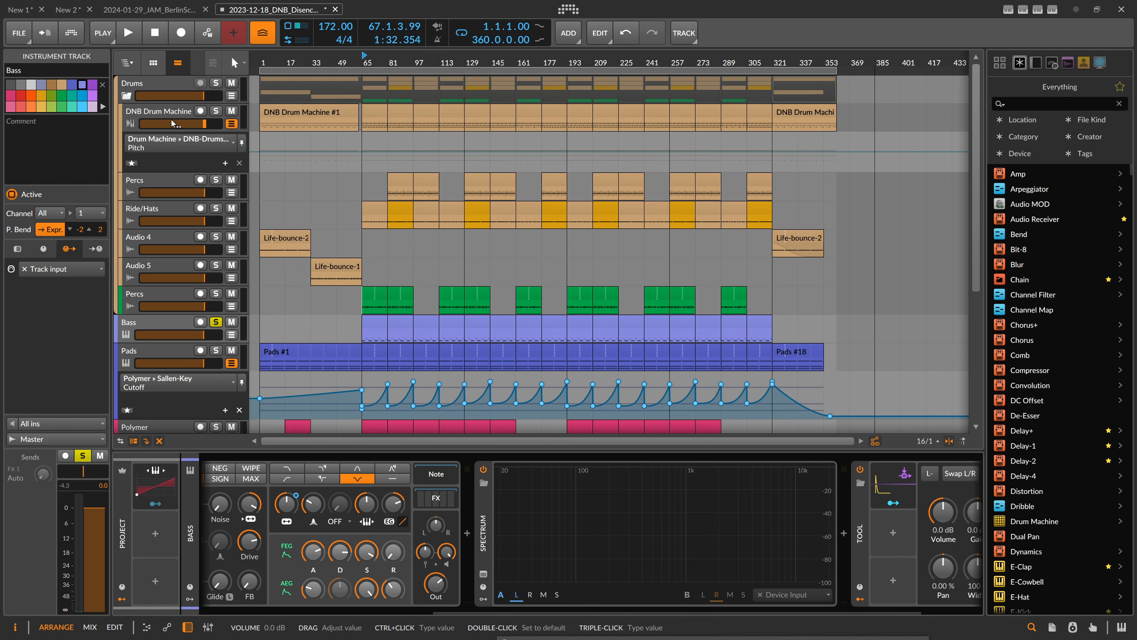
Step: Enable the Bass spectrum analyzer's Input B, sourced from DNB Drum Machine (POST)
scroll("down", 3)
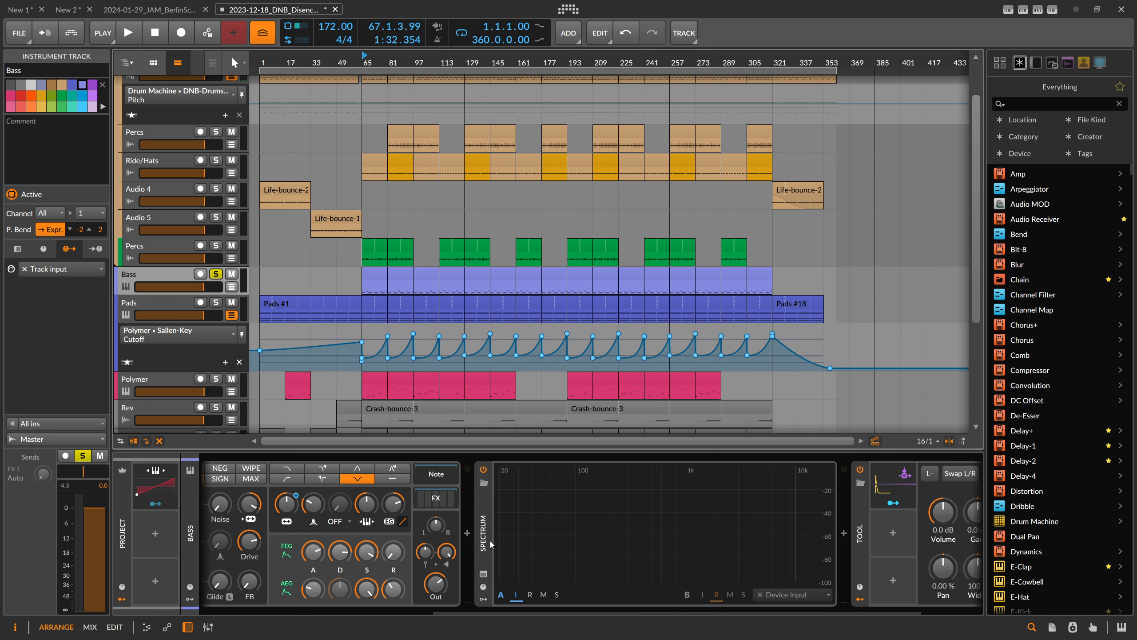
left_click(482, 533)
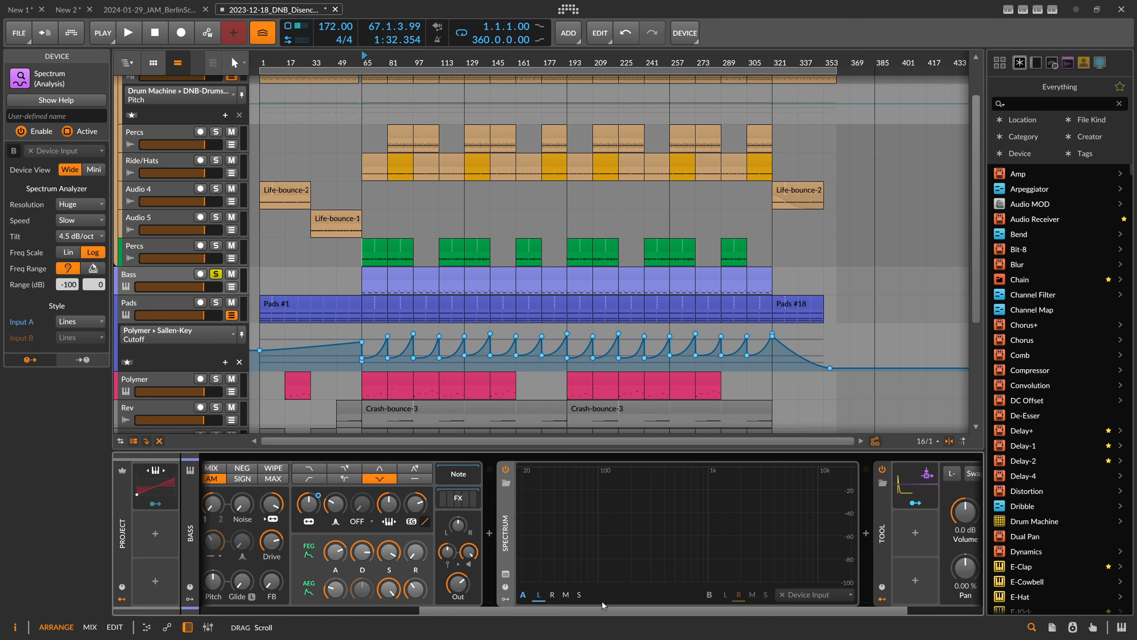
left_click(129, 33)
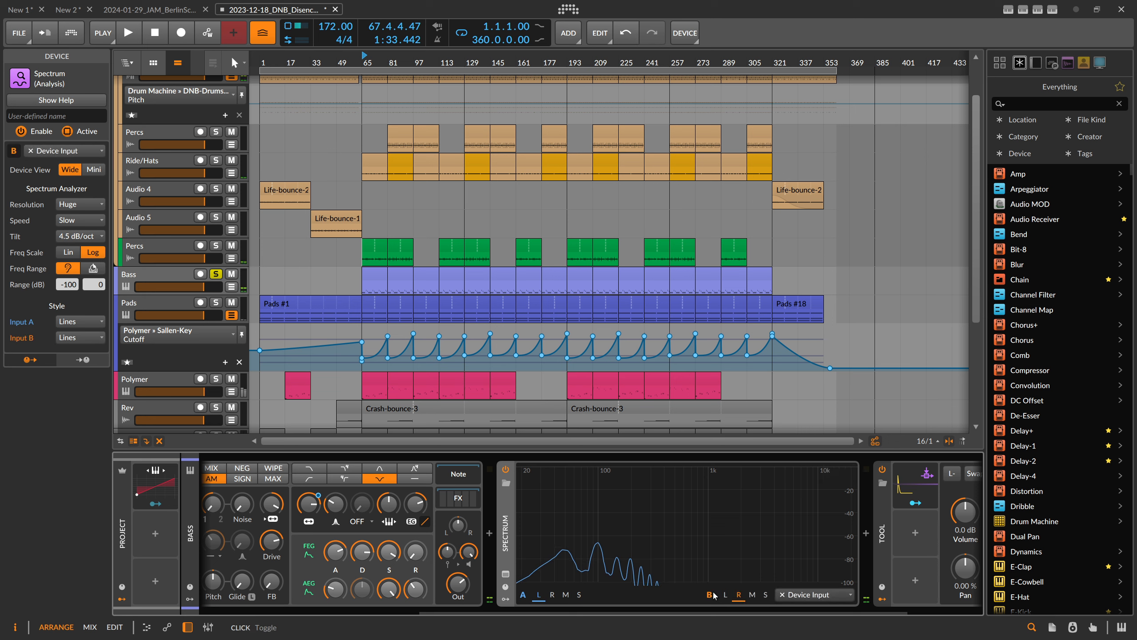
left_click(814, 594)
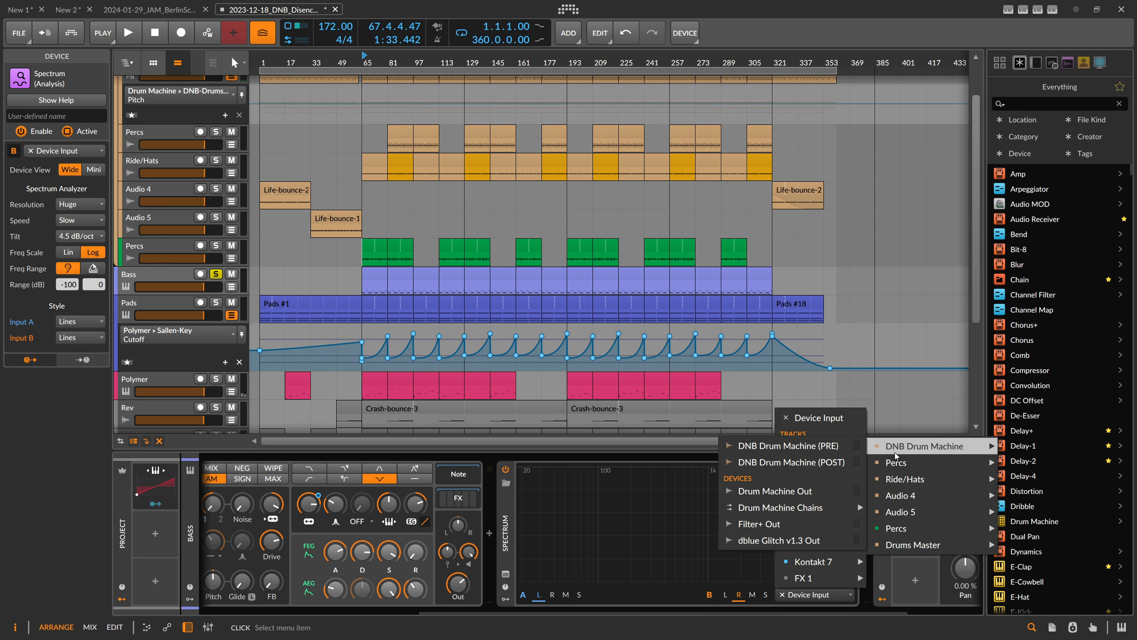
left_click(788, 461)
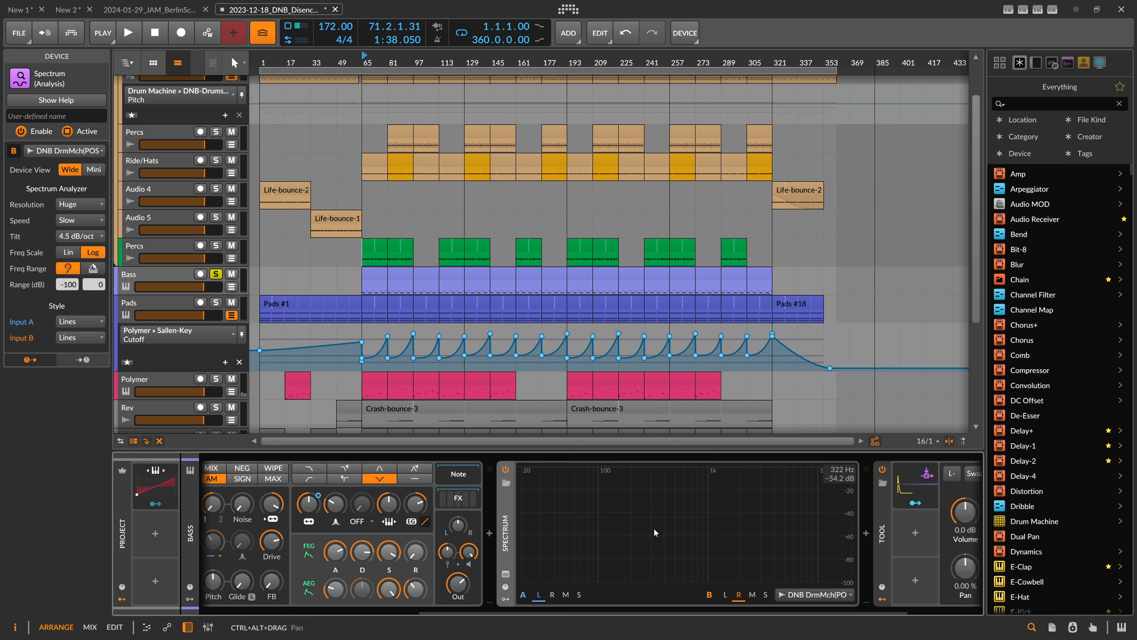
mouse_move(535, 531)
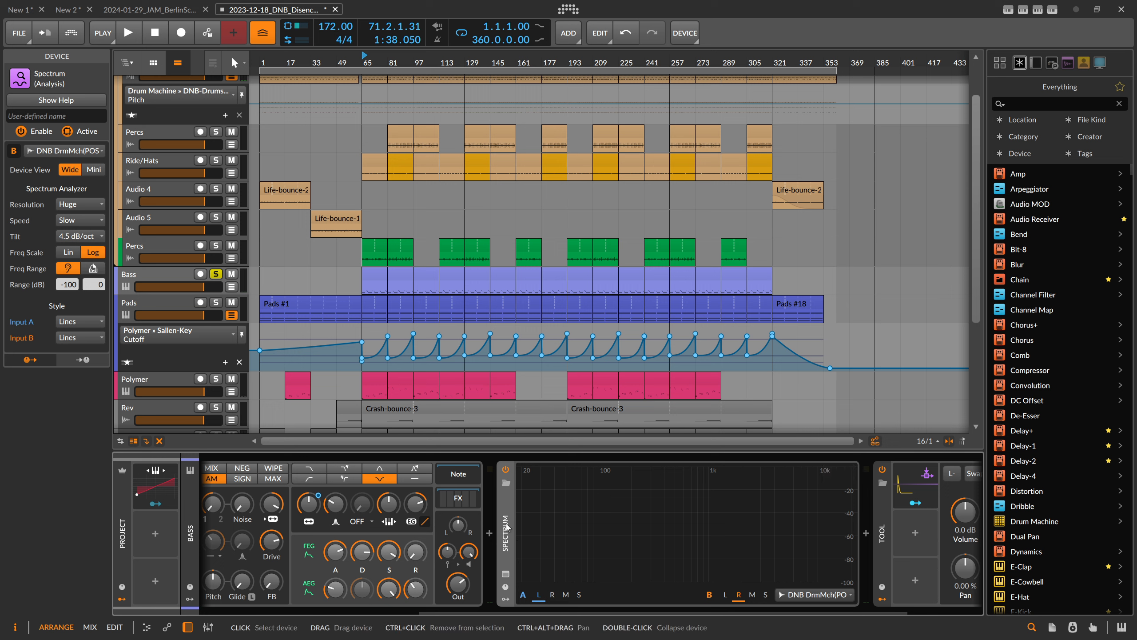
mouse_move(507, 525)
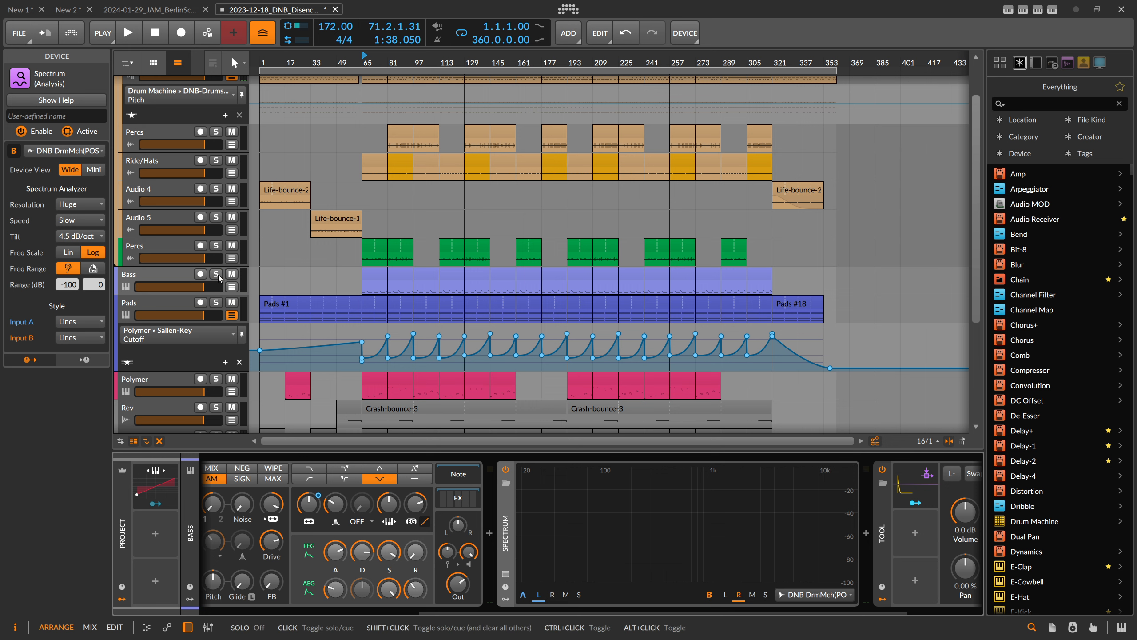
Step: Add a new effect track below FX 1 for the spectrum analyzer
scroll("down", 3)
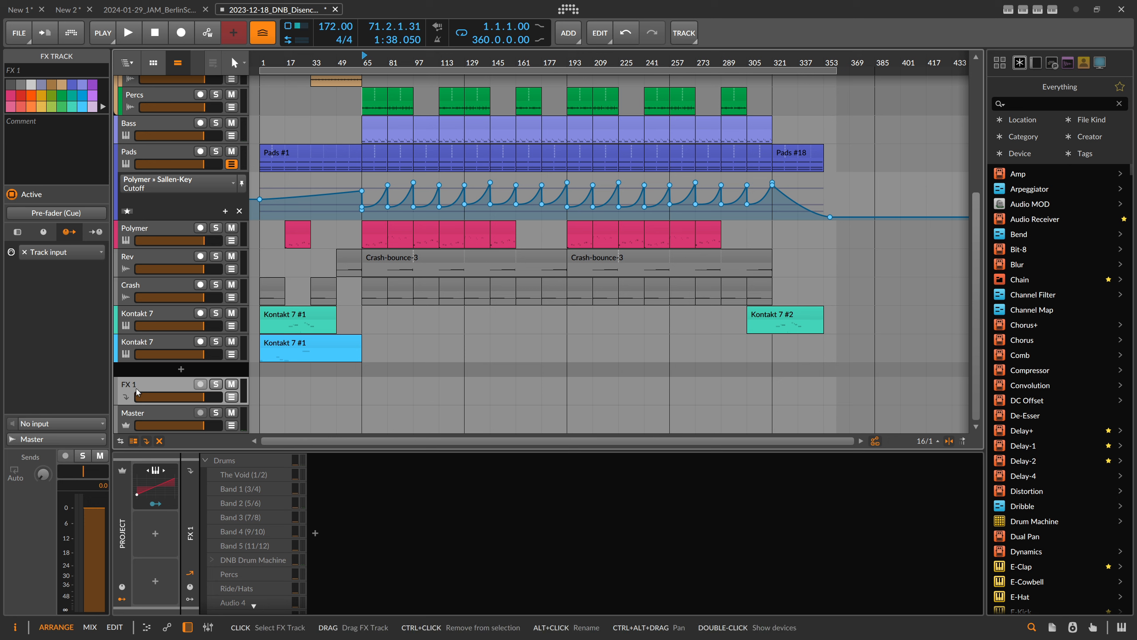
mouse_move(148, 387)
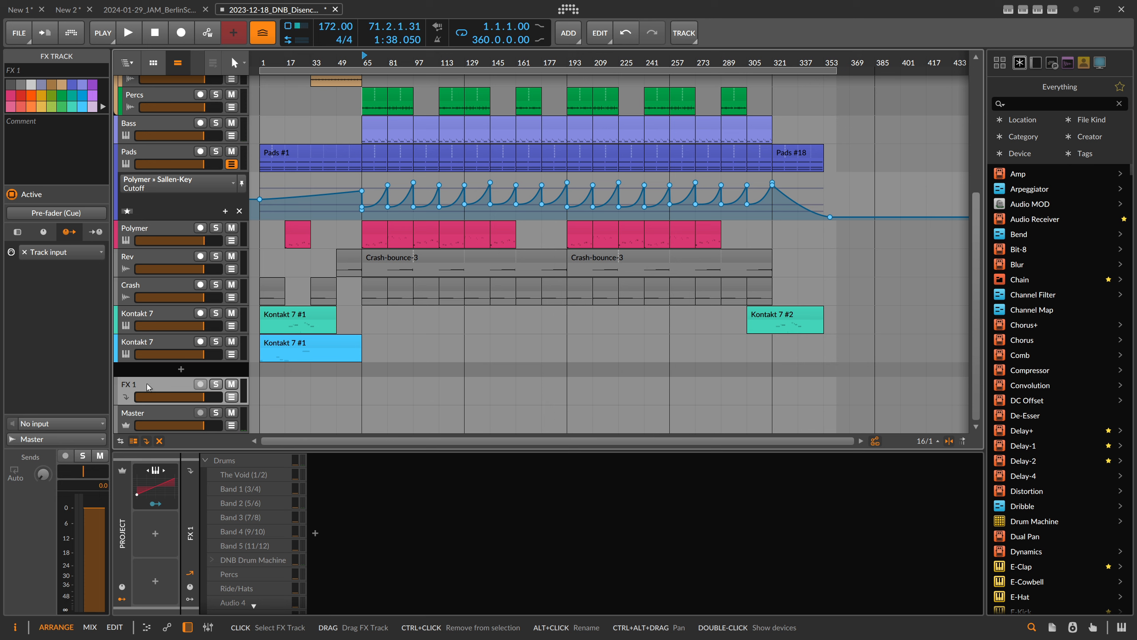
mouse_move(150, 387)
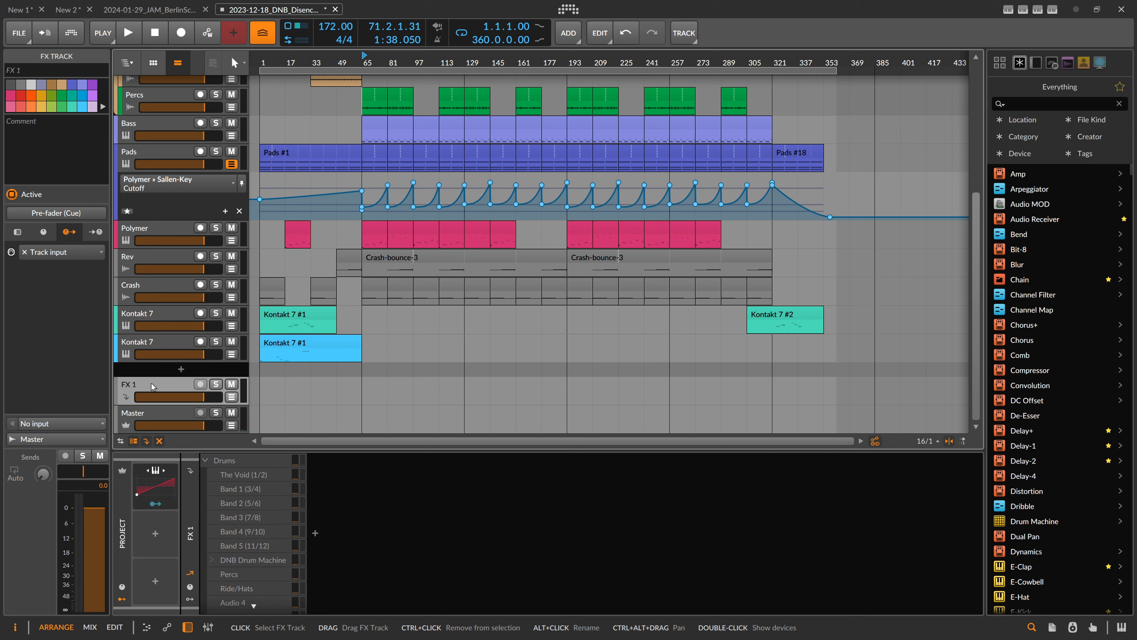
mouse_move(143, 375)
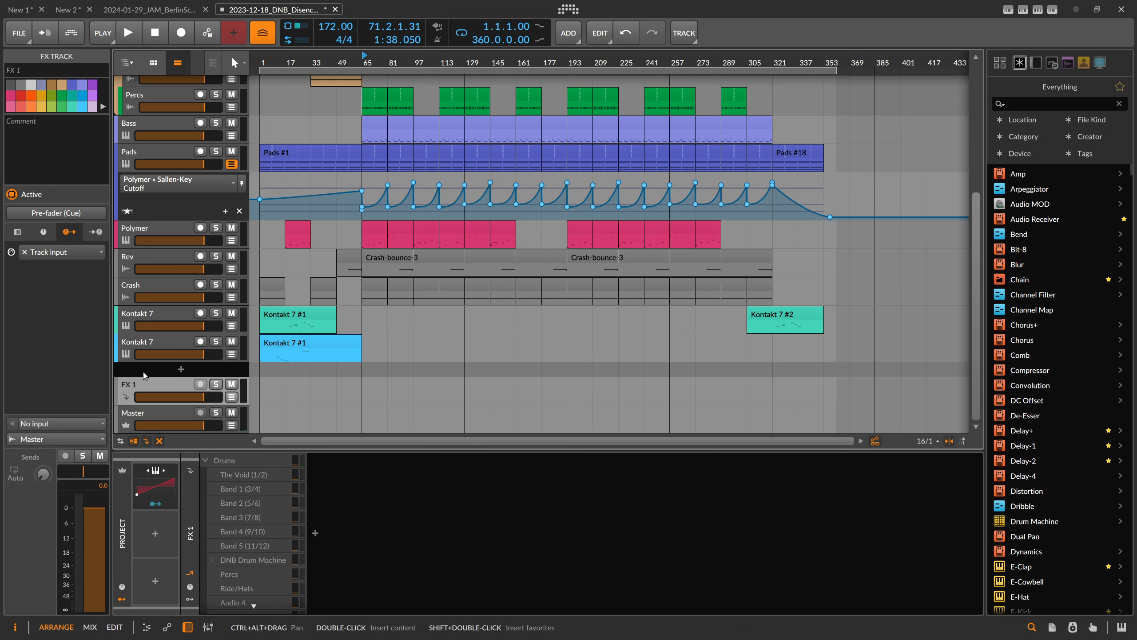
left_click(156, 385)
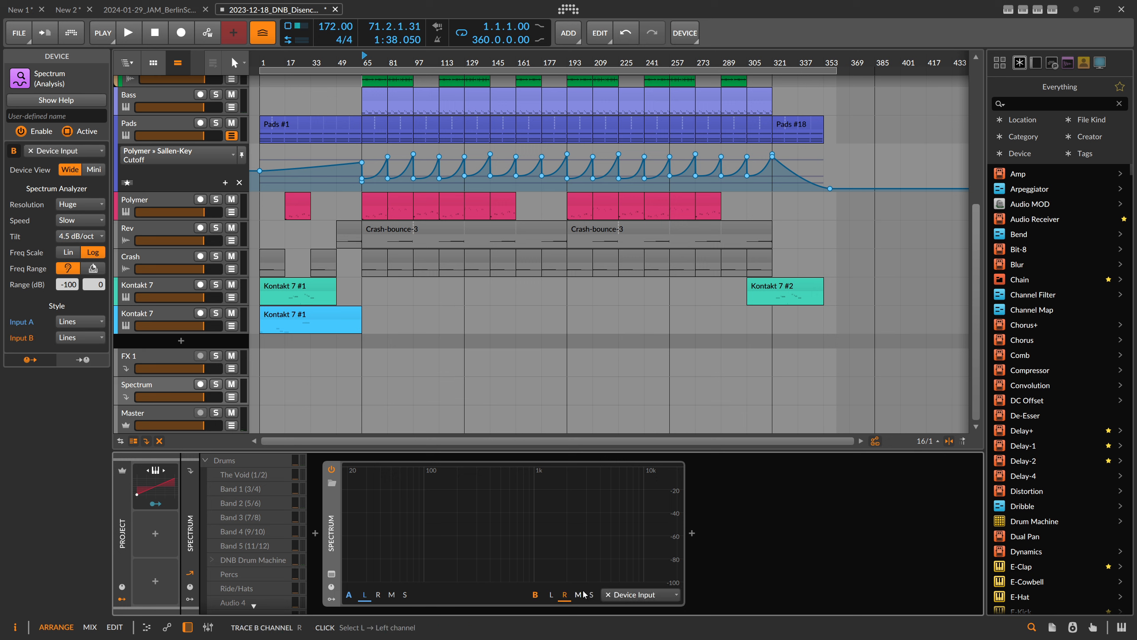
Step: Route the Spectrum analyzer's input to FX 1 (PRE) and pop it out as a floating window
left_click(636, 594)
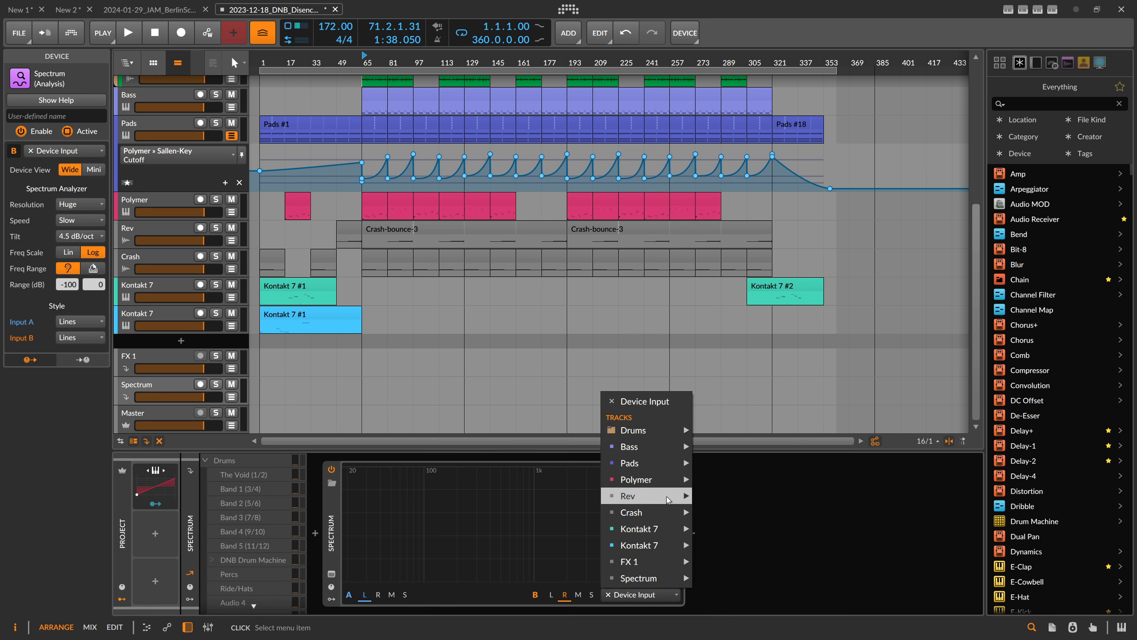
mouse_move(649, 560)
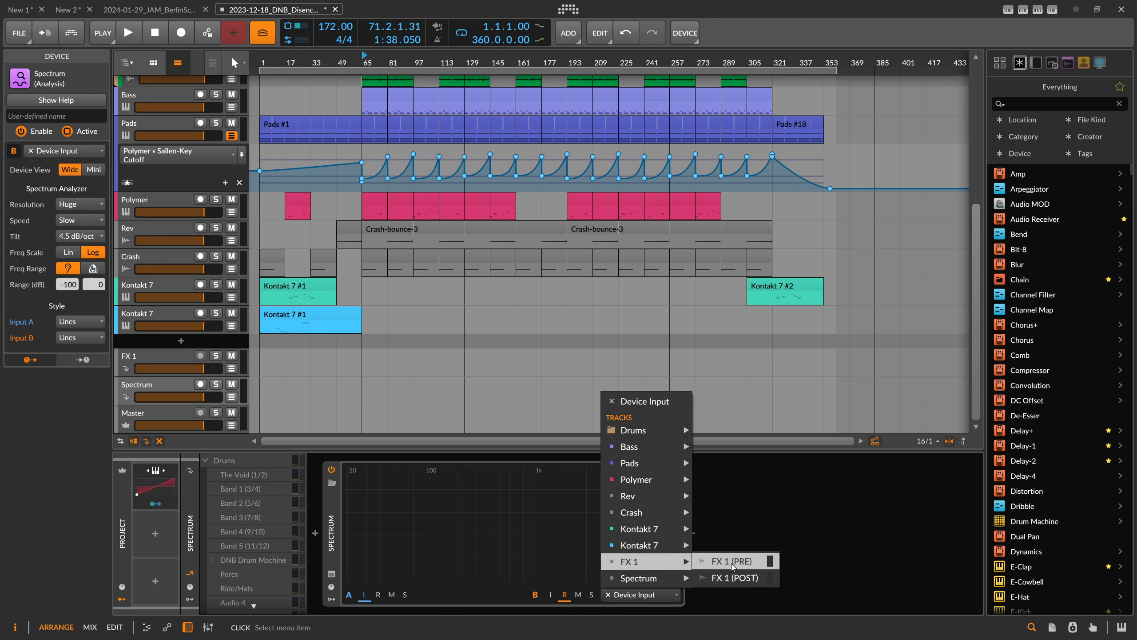
left_click(732, 560)
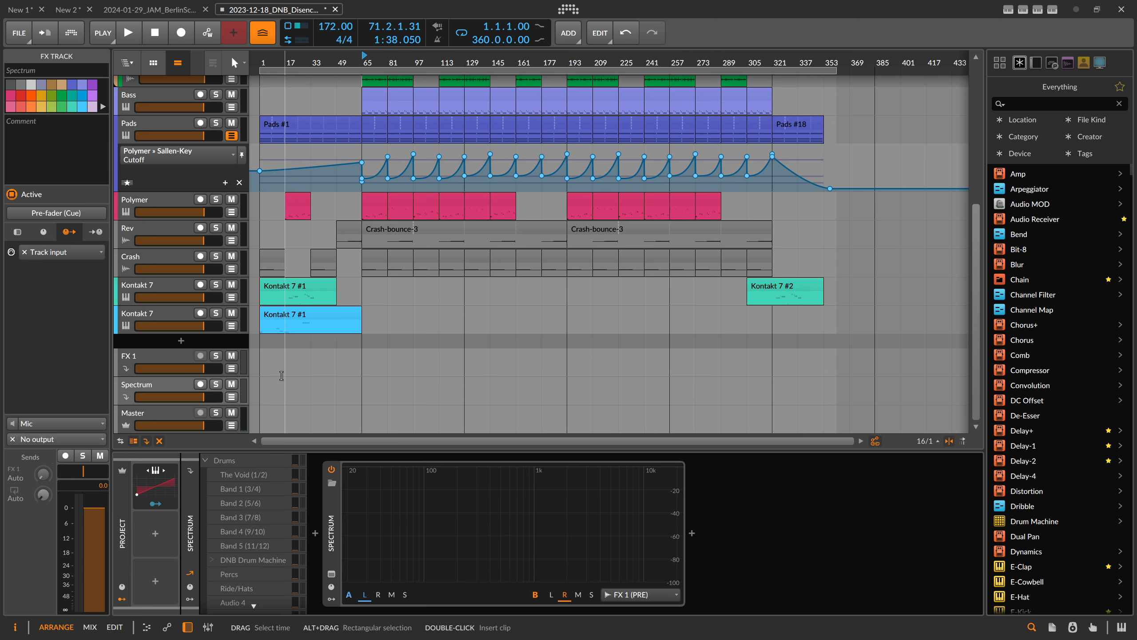
left_click(141, 385)
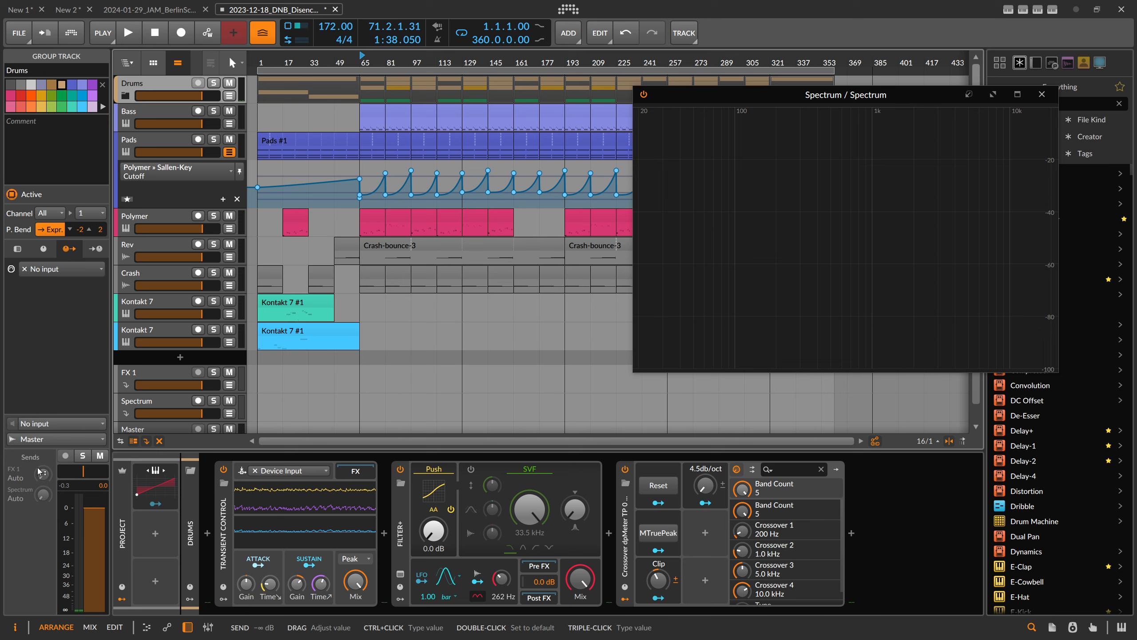
Step: Send Drums to FX 1, select the Polymer track, and show the mixer
left_click(128, 32)
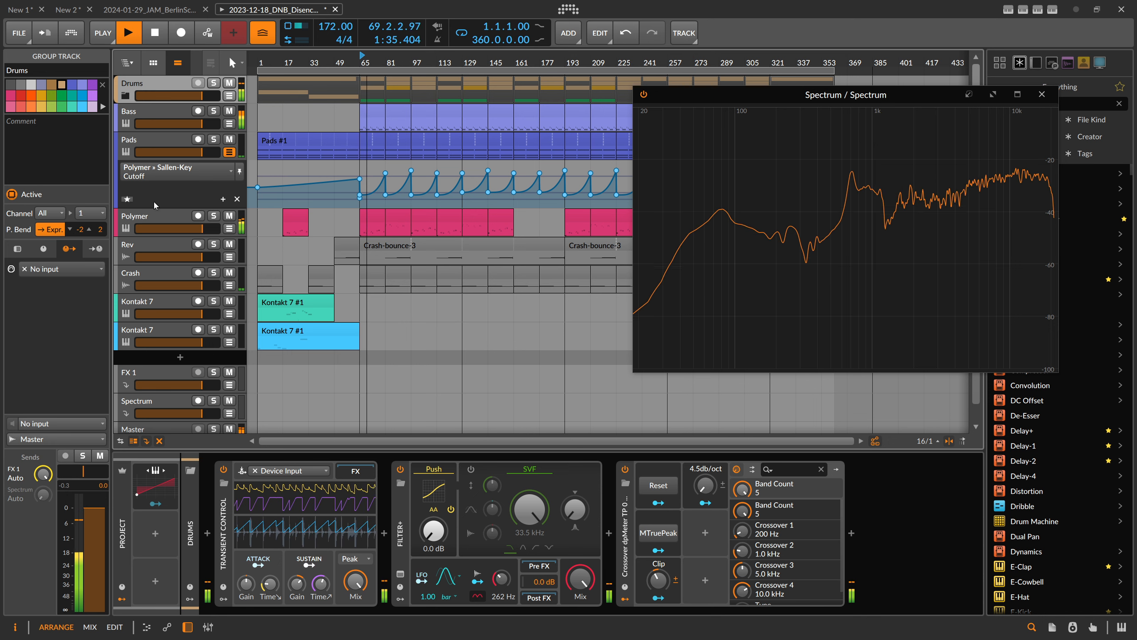
left_click(131, 111)
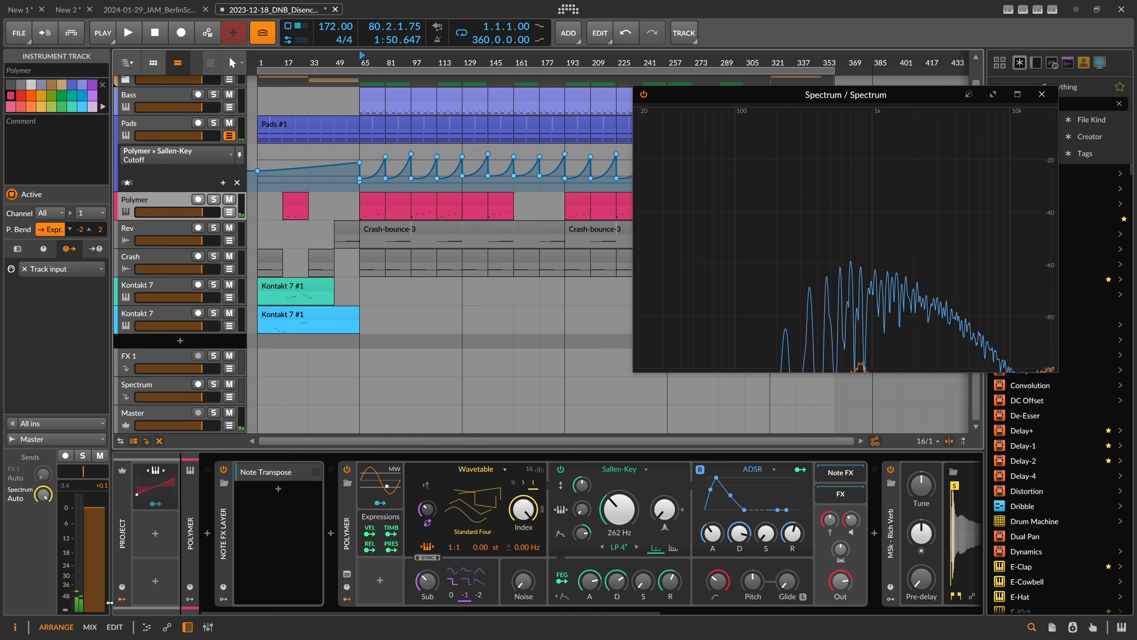
left_click(89, 626)
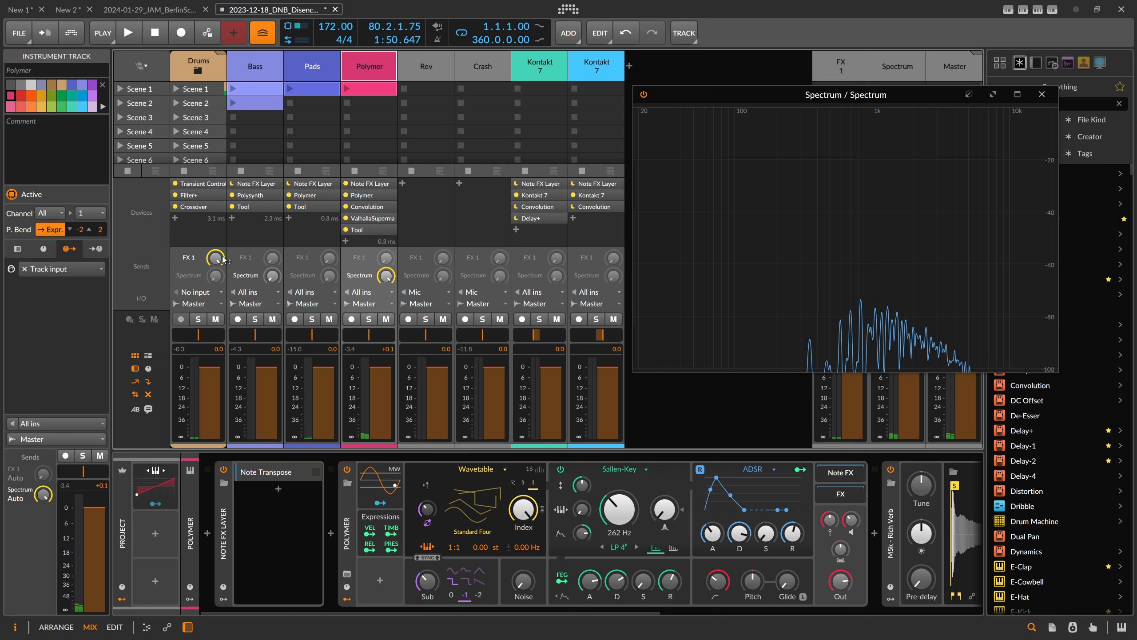
Step: Insert an Oscilloscope device after the spectrum analyzer on the Spectrum track
left_click(129, 32)
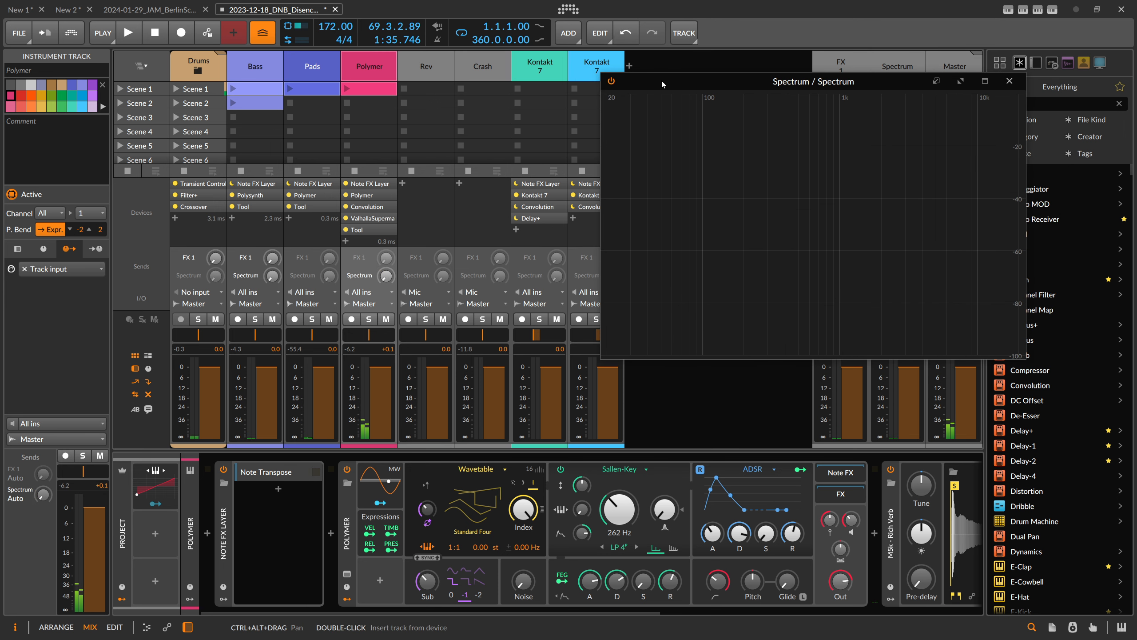
mouse_move(666, 75)
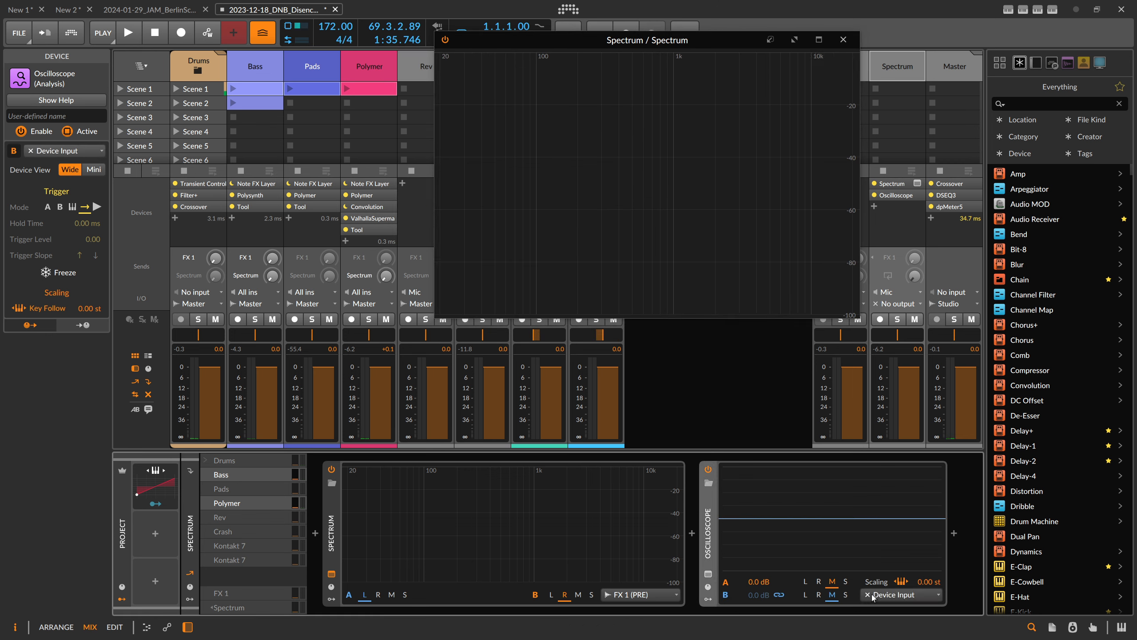
Step: Feed the Oscilloscope from FX 1 (PRE) and pop it out as a second window
left_click(899, 595)
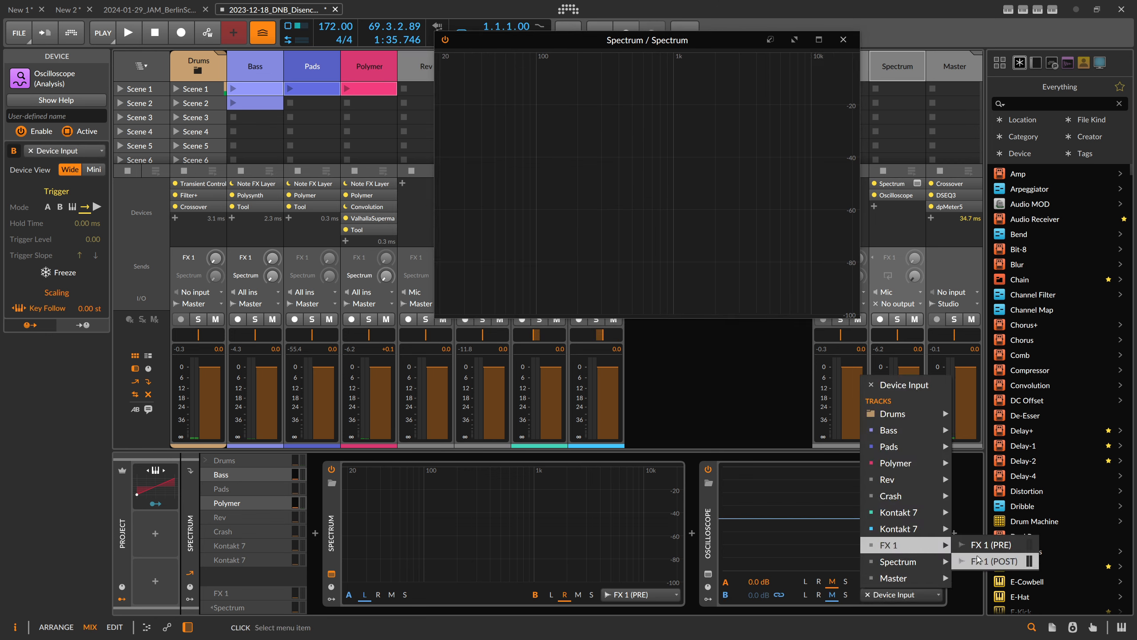
left_click(986, 544)
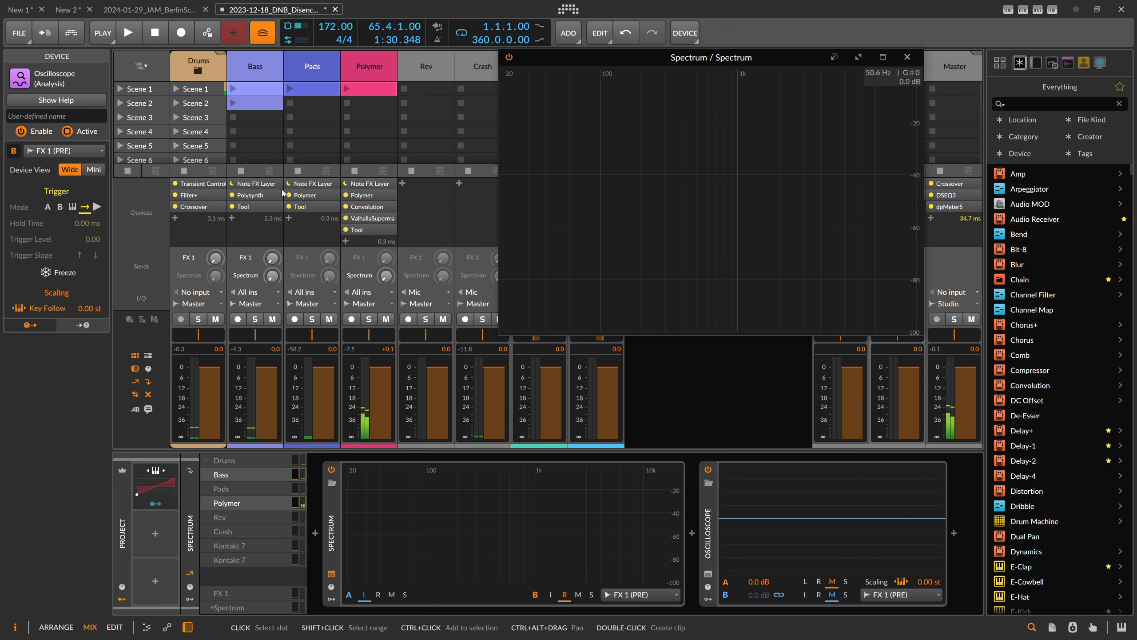
left_click(128, 32)
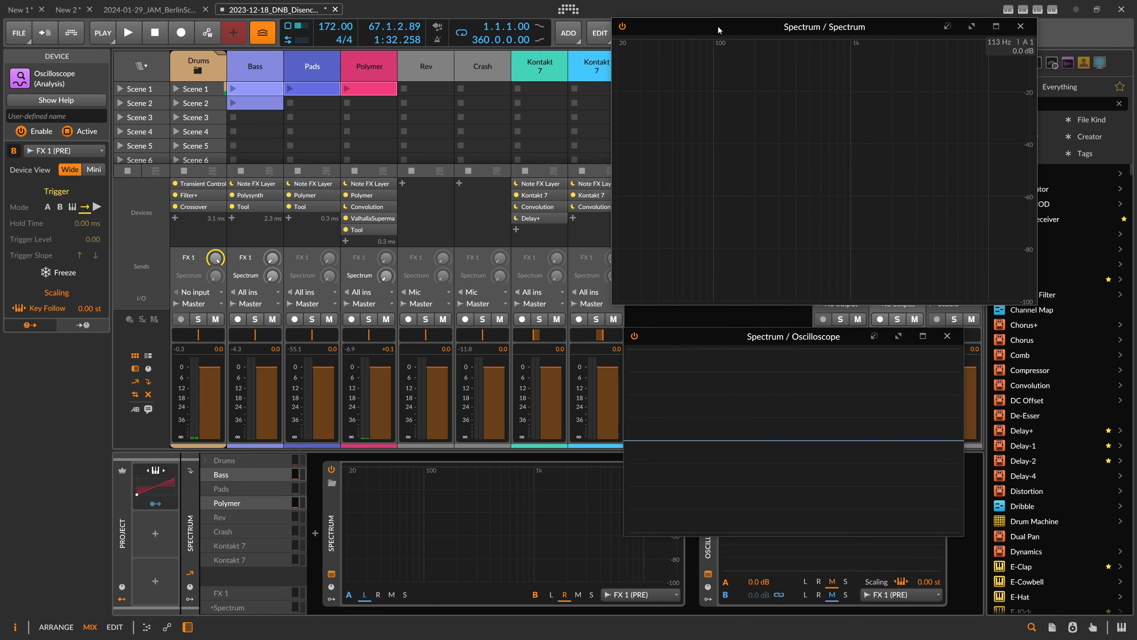
Step: Turn up the Bass track's Spectrum send knob in the mixer
left_click(129, 32)
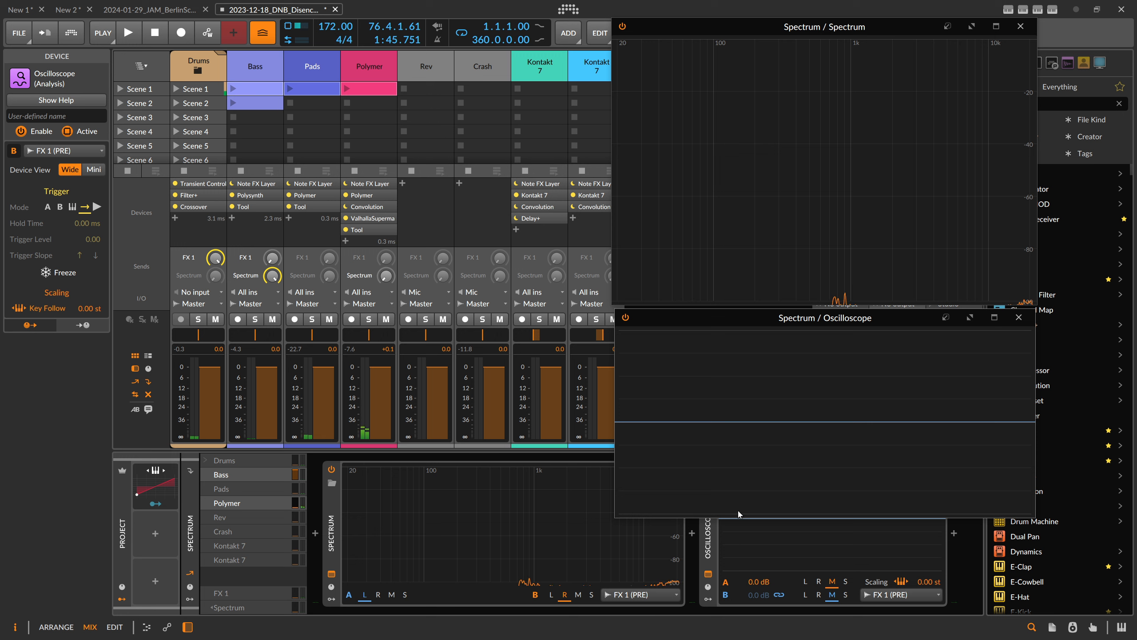
mouse_move(674, 283)
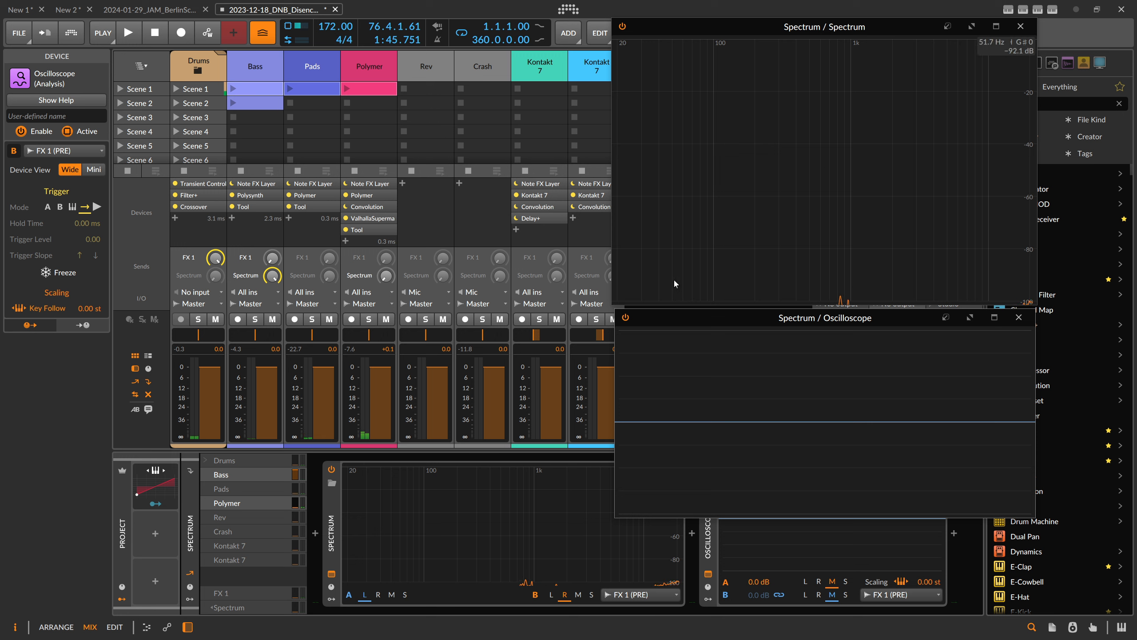
mouse_move(669, 283)
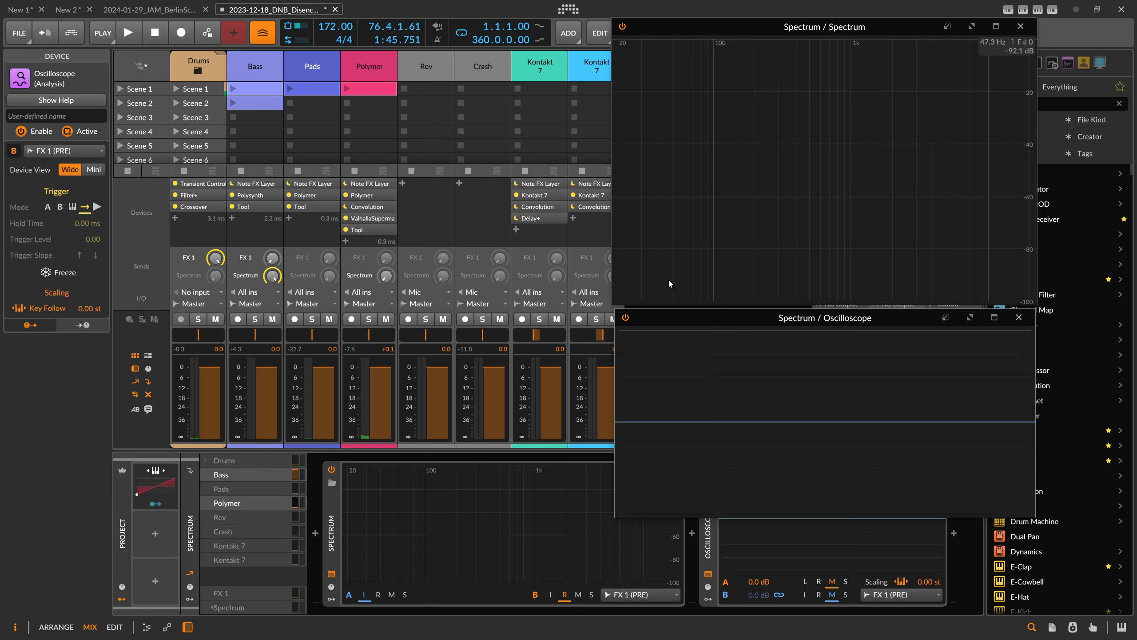